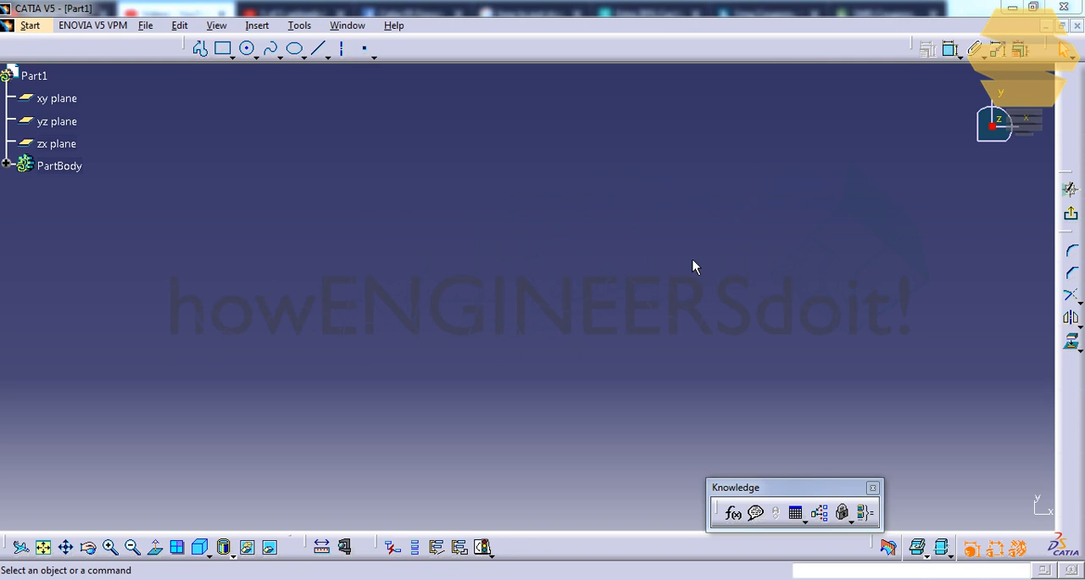
pyautogui.moveTo(802, 246)
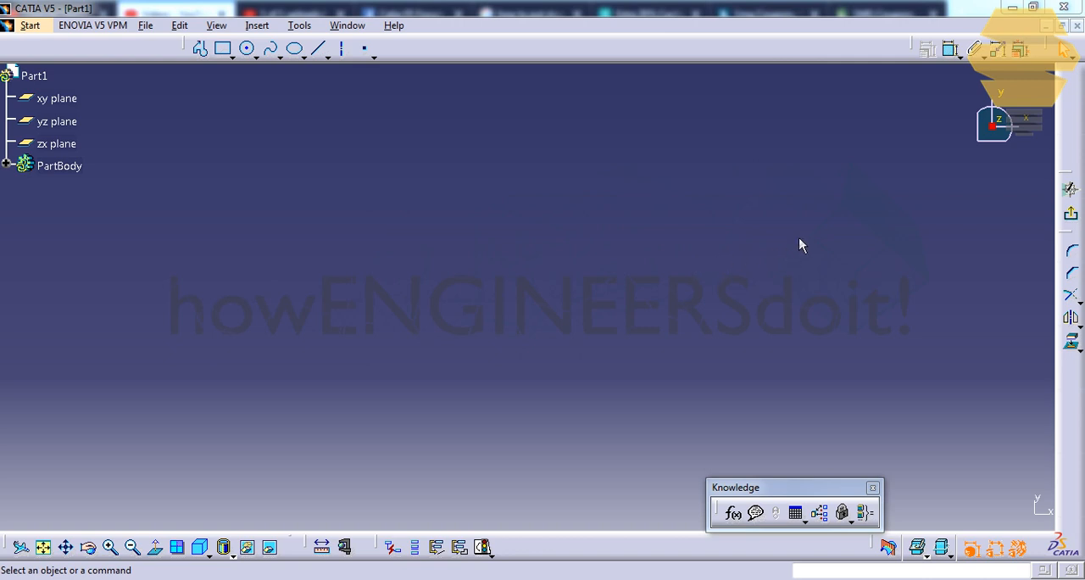
# Step: Draw a diagonal line sloping down to the right with the Line tool
pyautogui.click(325, 49)
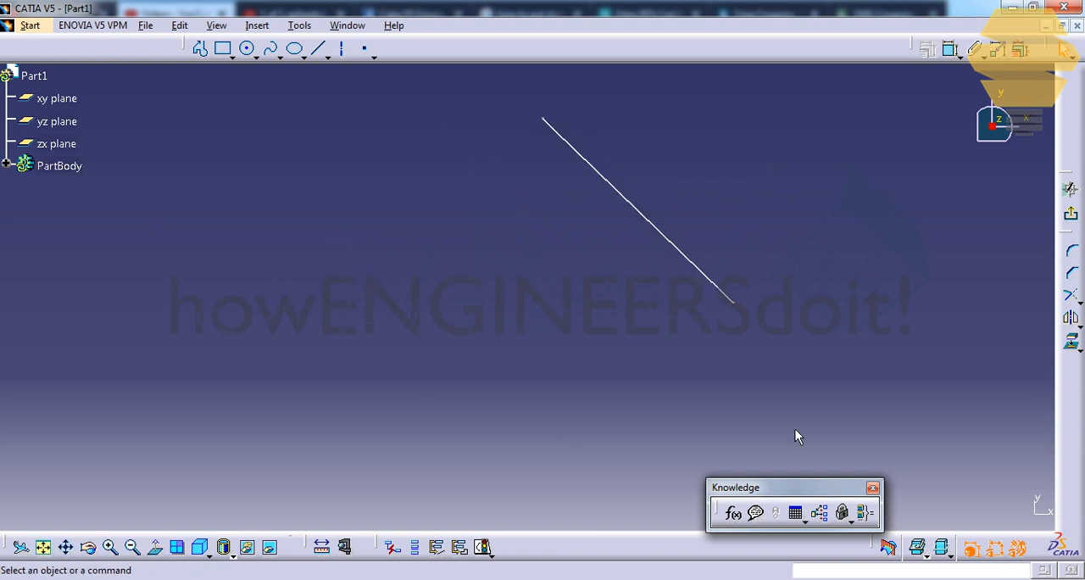
pyautogui.moveTo(375, 173)
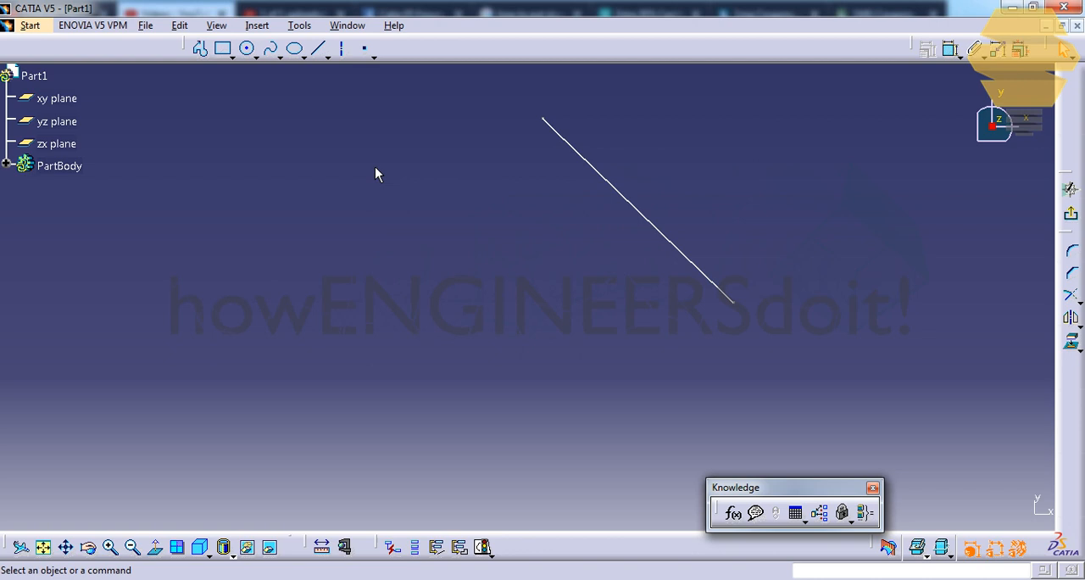
pyautogui.moveTo(110, 345)
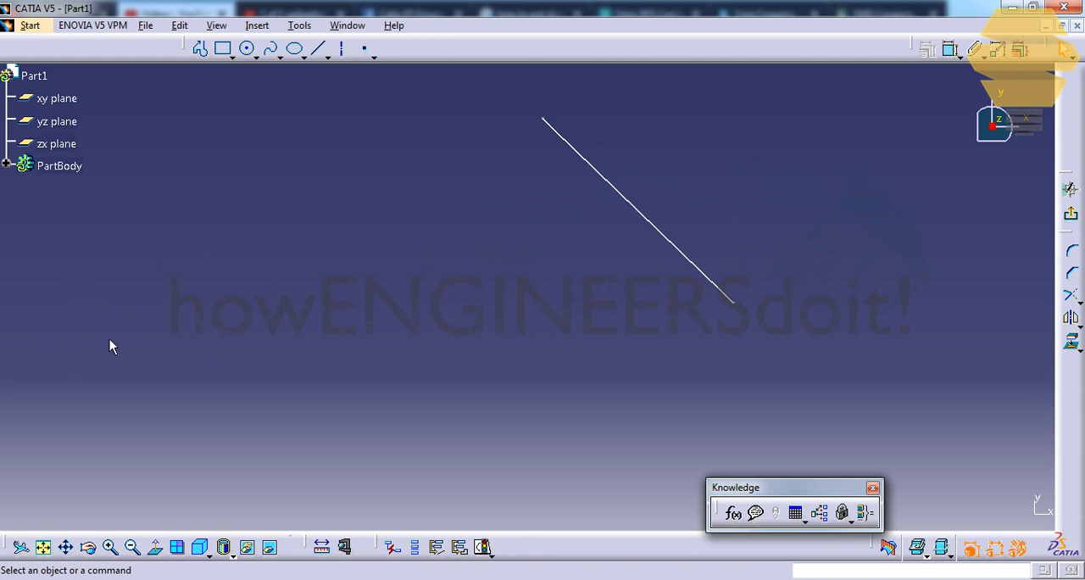
pyautogui.moveTo(911, 204)
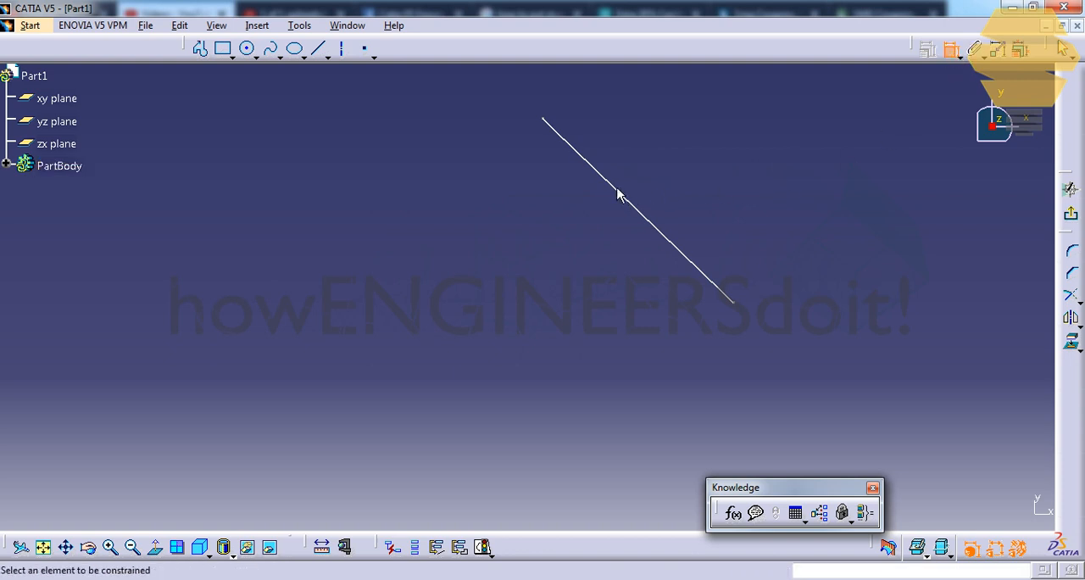
# Step: Dimension the line as an angle measured from the horizontal direction (136.094°)
pyautogui.rightClick(619, 195)
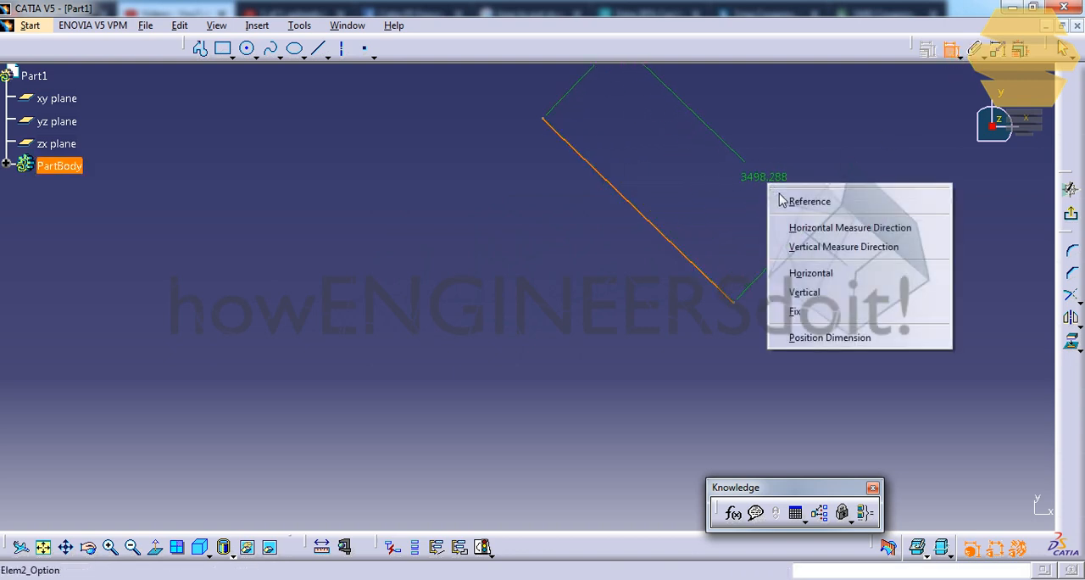
pyautogui.moveTo(833, 251)
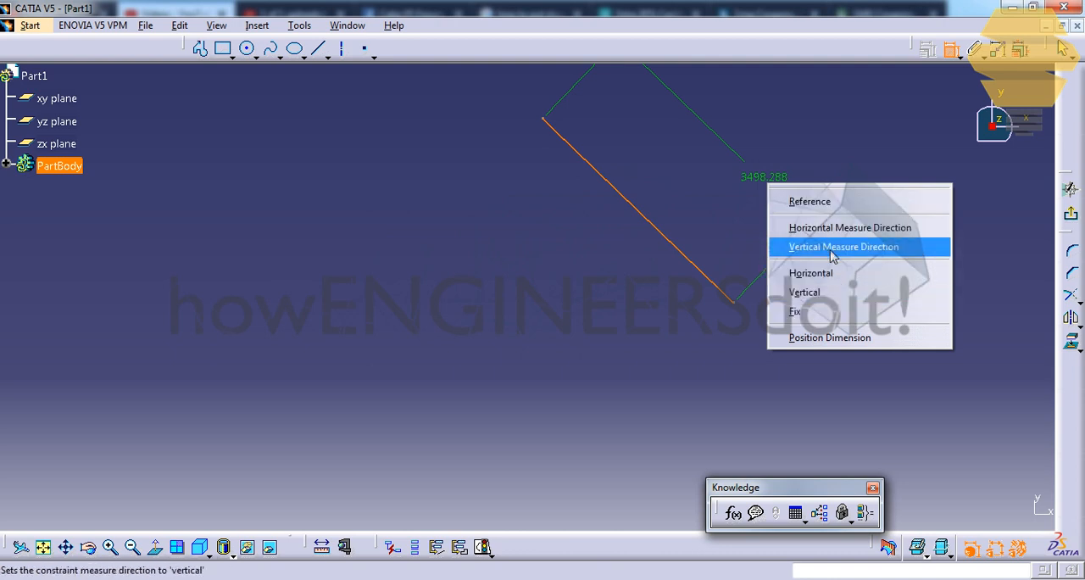
pyautogui.moveTo(850, 227)
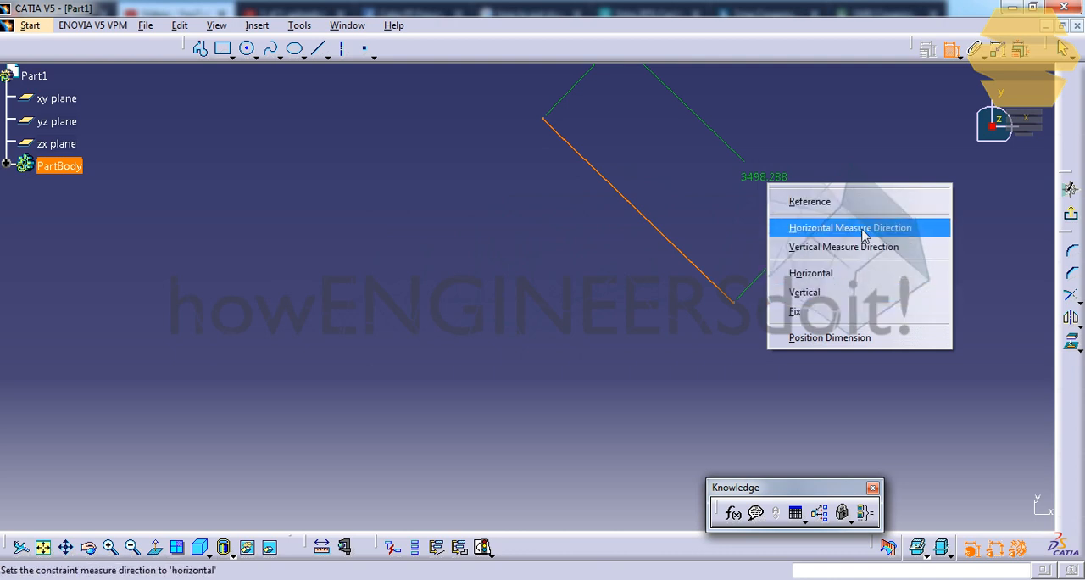
pyautogui.click(851, 227)
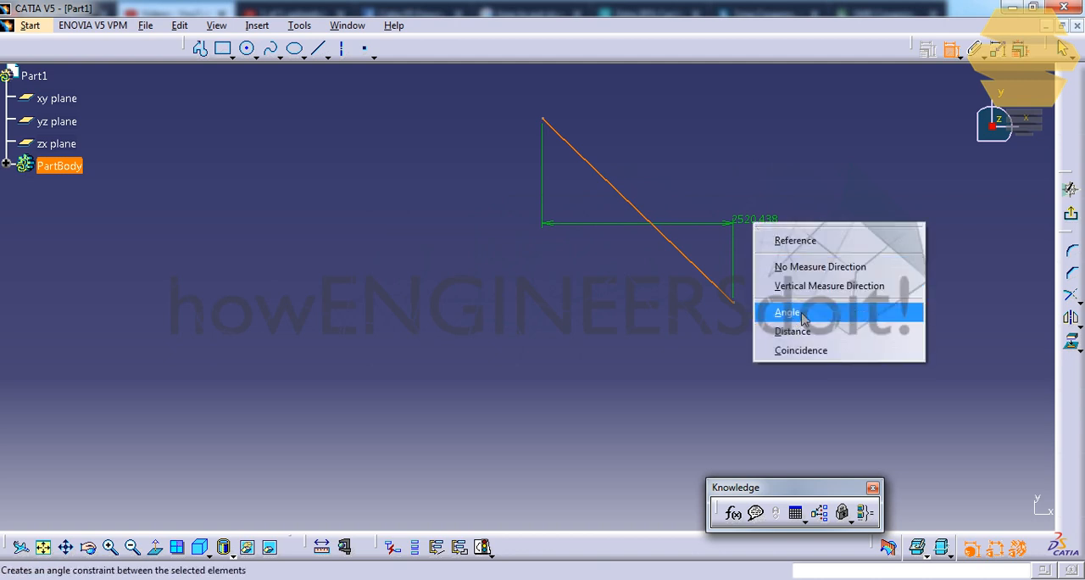
pyautogui.click(786, 311)
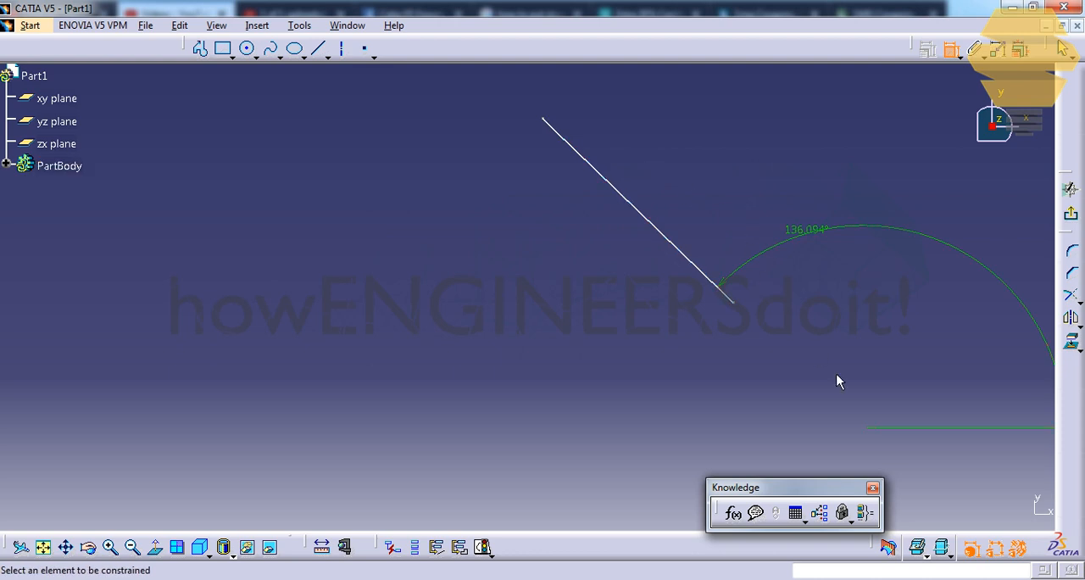
pyautogui.moveTo(839, 274)
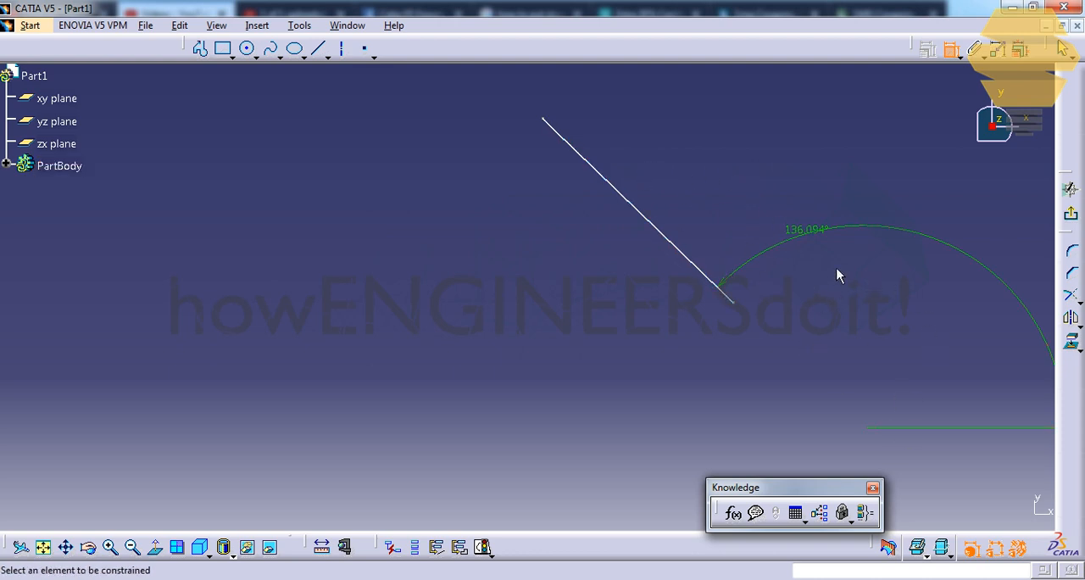
pyautogui.moveTo(928, 368)
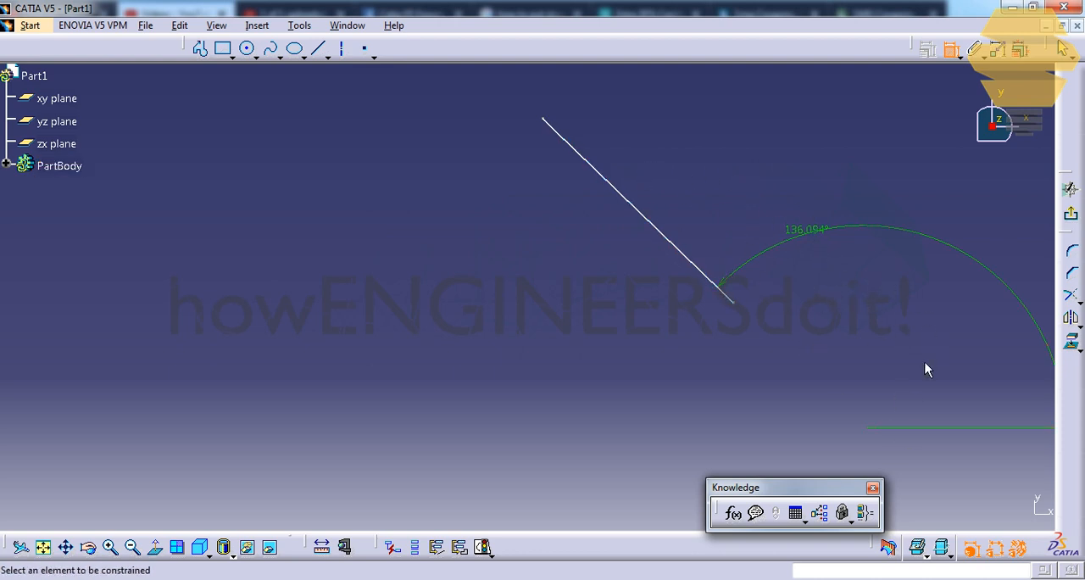
pyautogui.moveTo(873, 331)
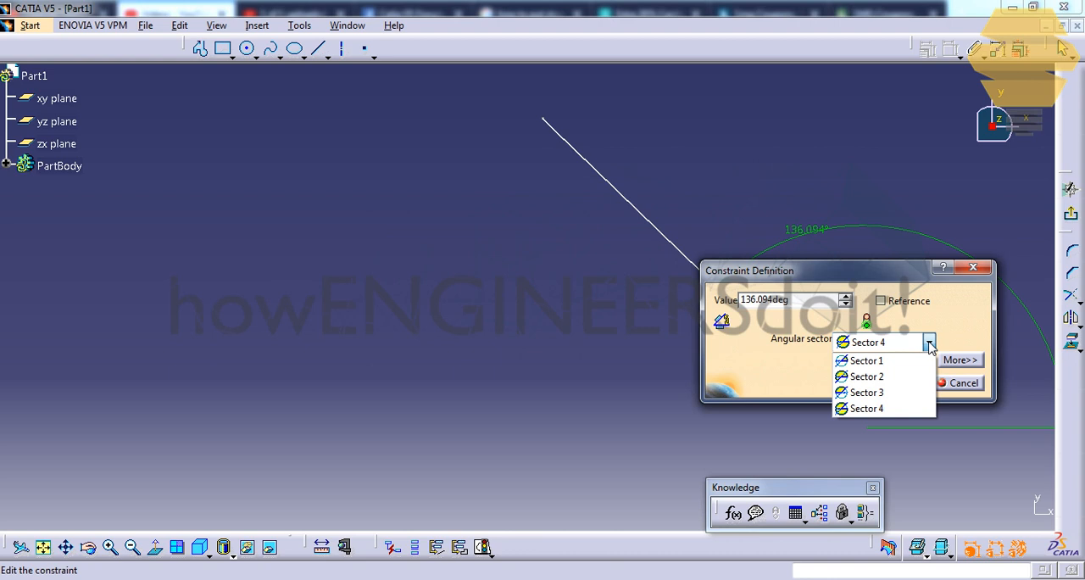
# Step: Cycle the angle constraint through Sectors 2, 3 and 4, accepting Sector 4
pyautogui.click(869, 376)
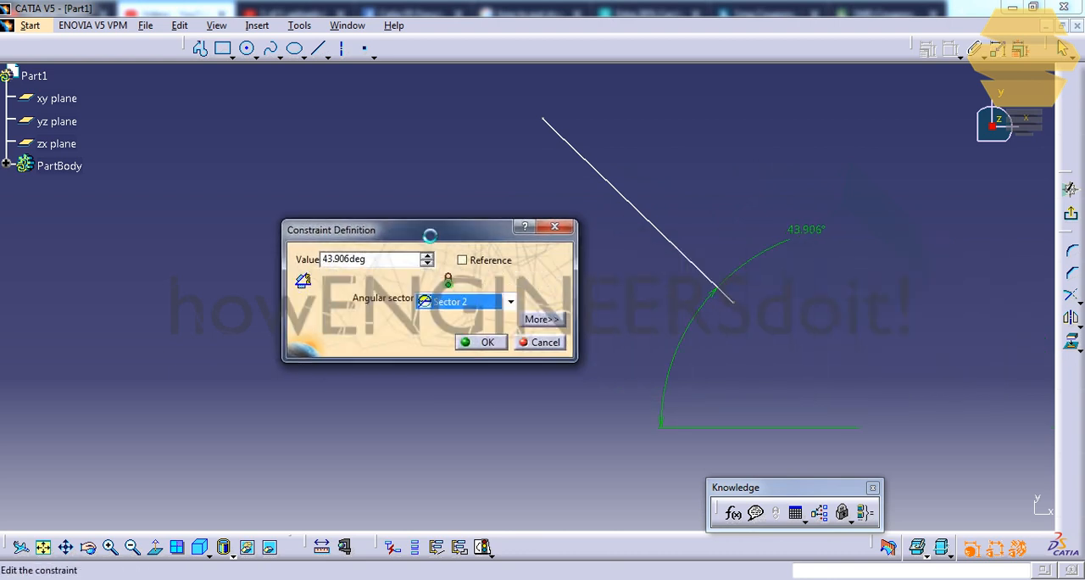
pyautogui.click(511, 301)
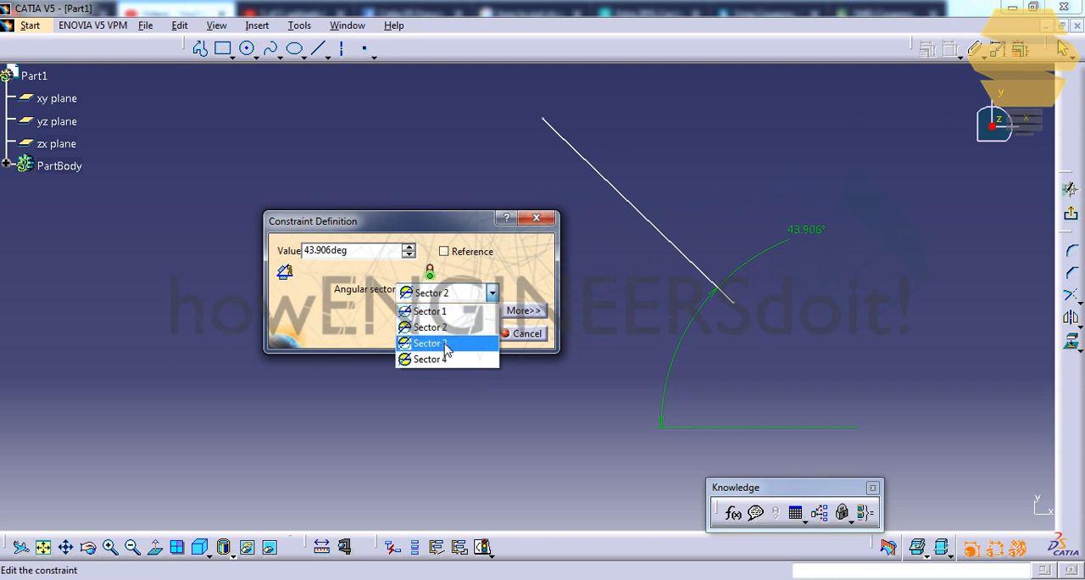
pyautogui.click(430, 342)
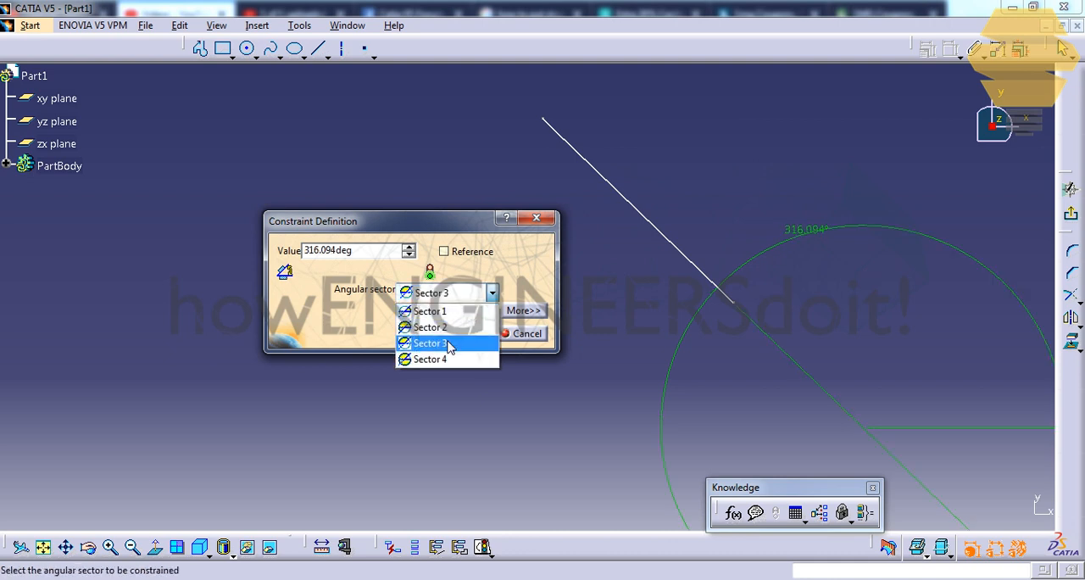
pyautogui.click(434, 360)
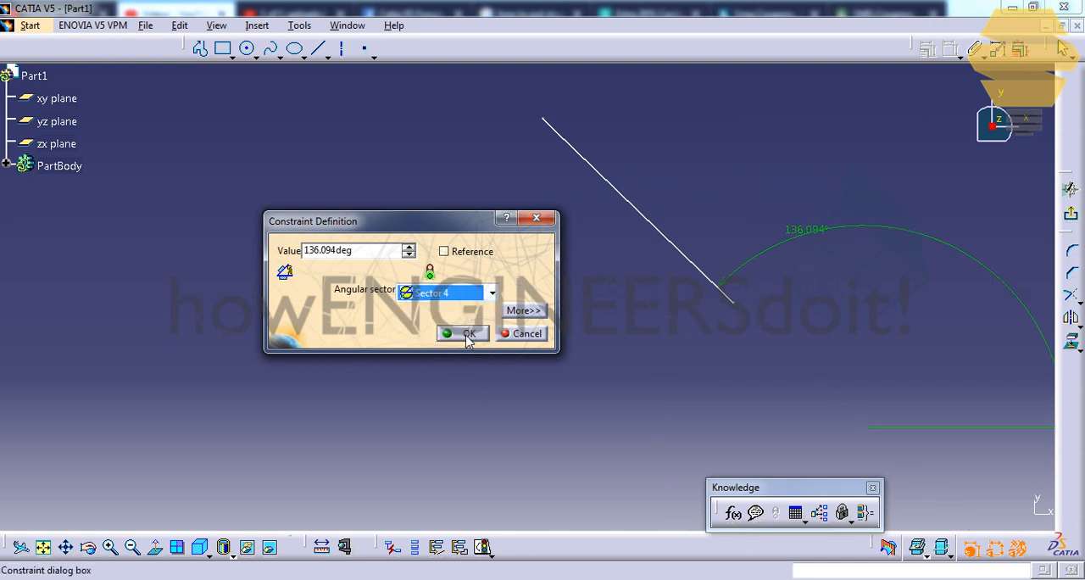
pyautogui.click(462, 333)
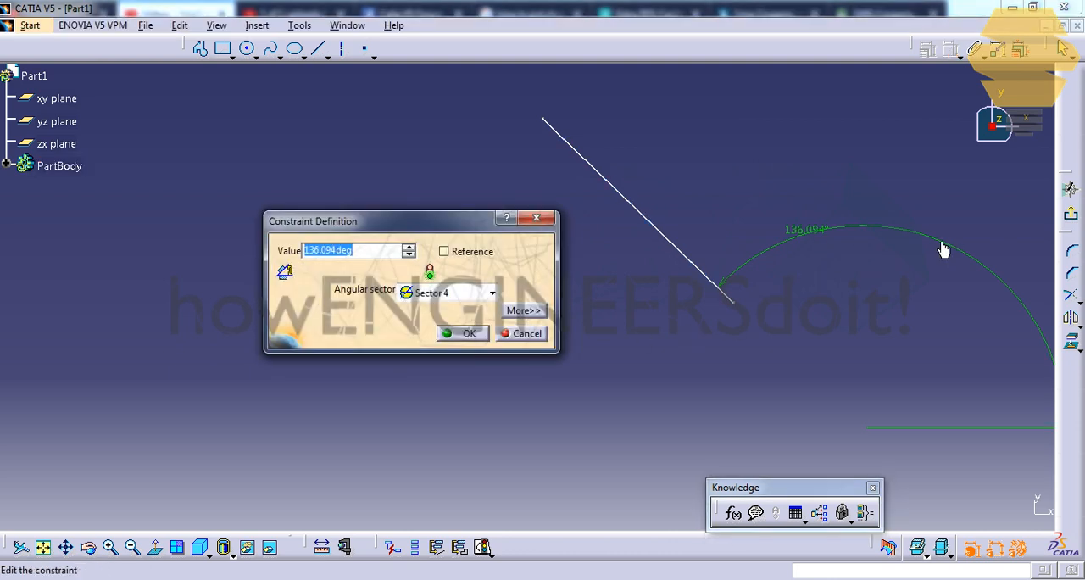
pyautogui.click(462, 334)
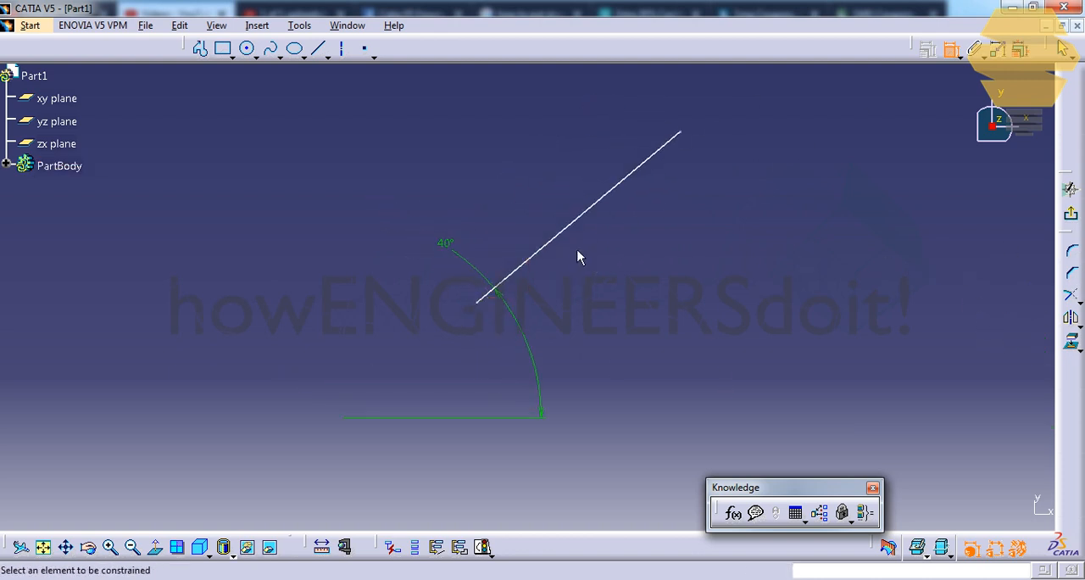
pyautogui.moveTo(487, 214)
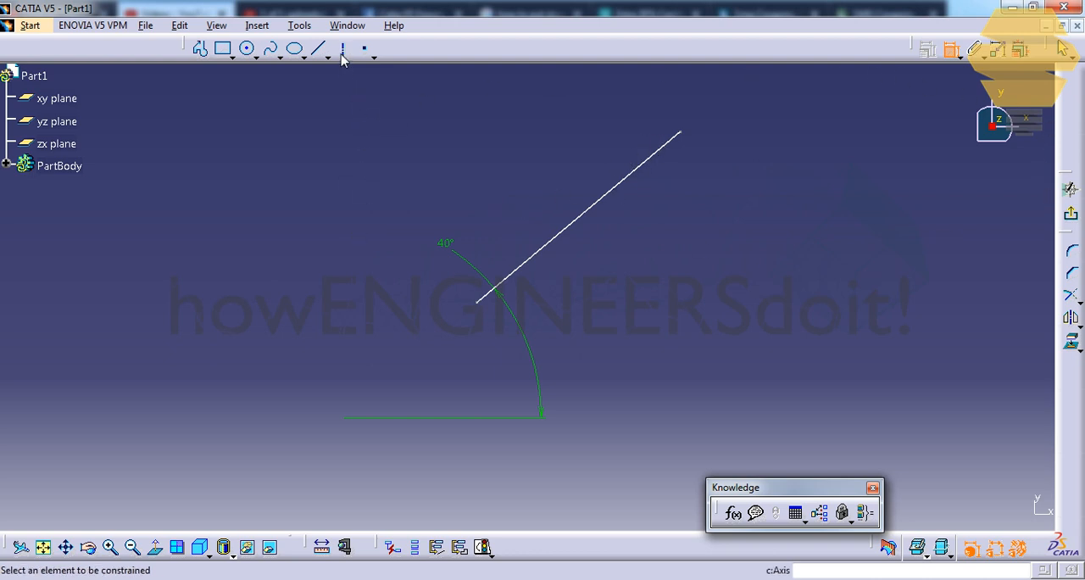
pyautogui.moveTo(489, 243)
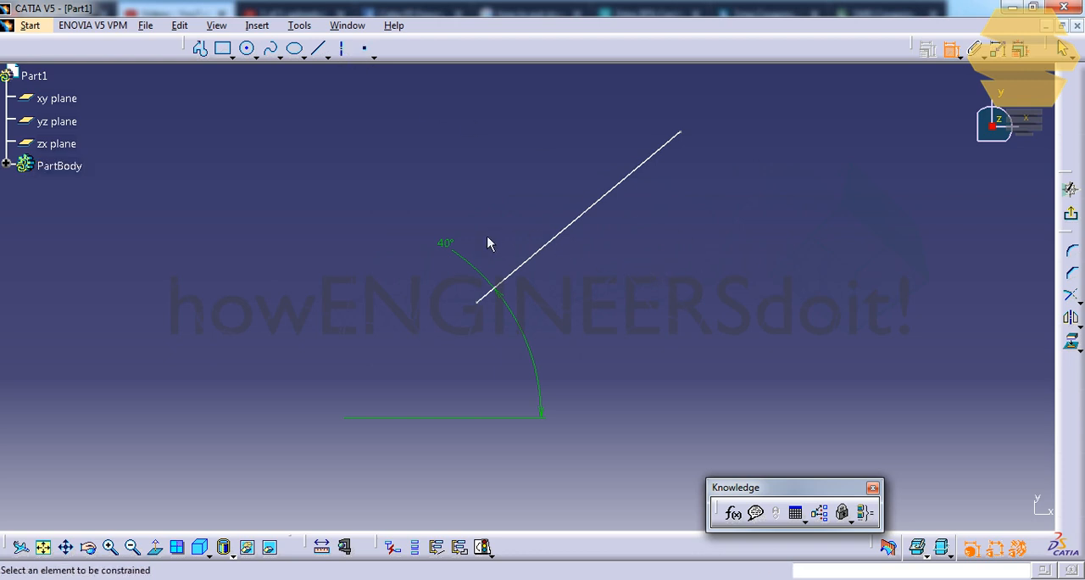